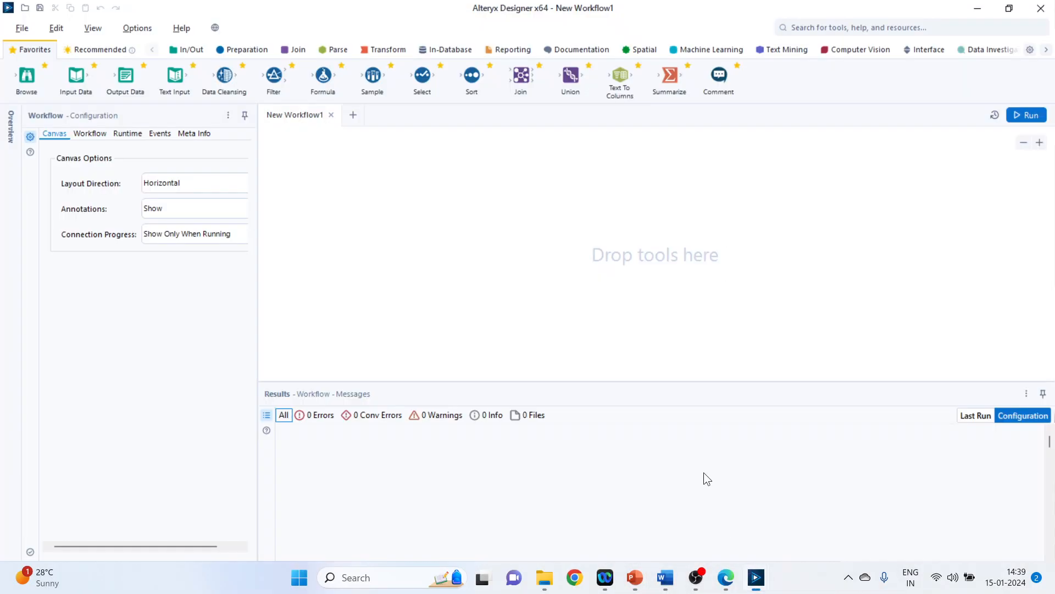
pyautogui.moveTo(392, 218)
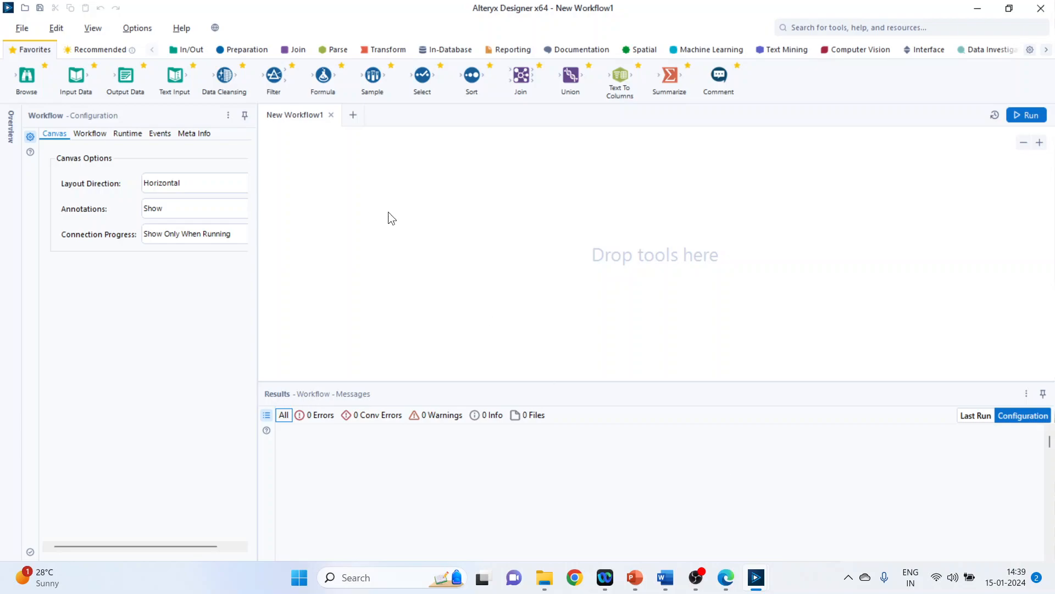
# - Place an Input Data tool and connect it to the heart1 file via Set Up a Connection > Files
pyautogui.click(189, 49)
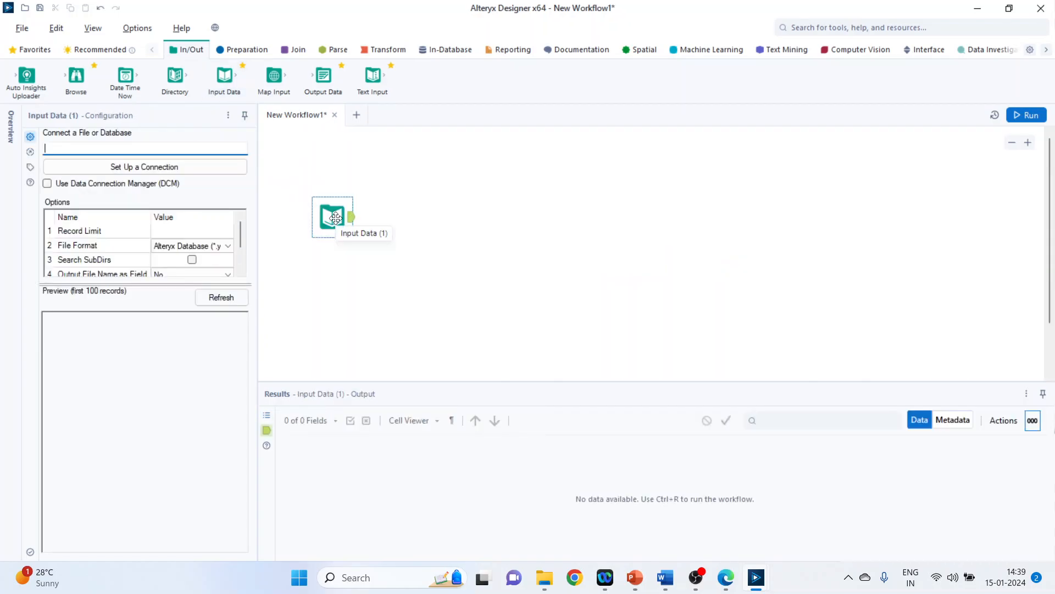
pyautogui.click(144, 168)
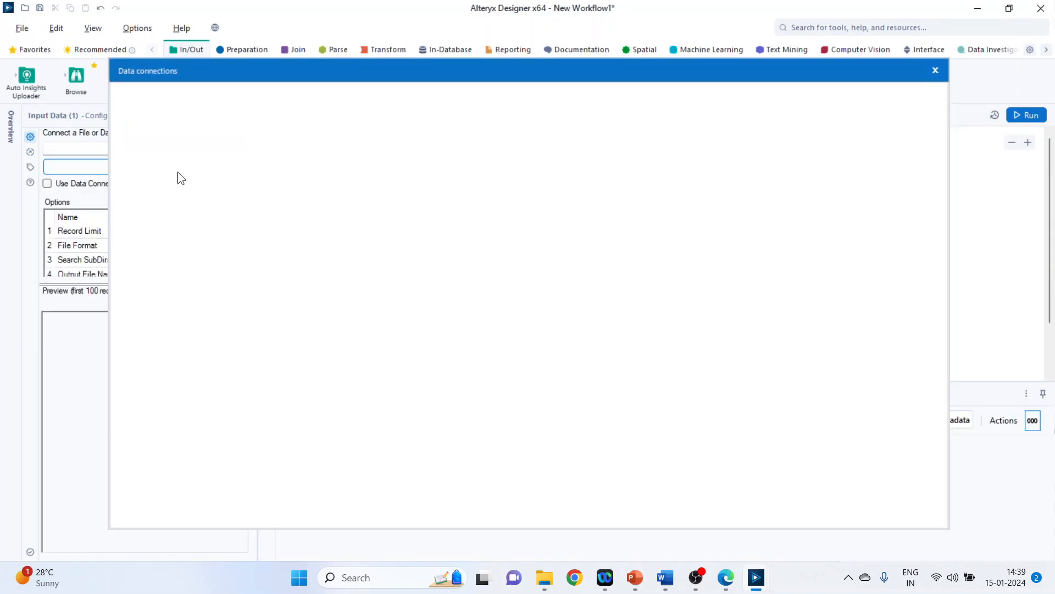
pyautogui.click(156, 149)
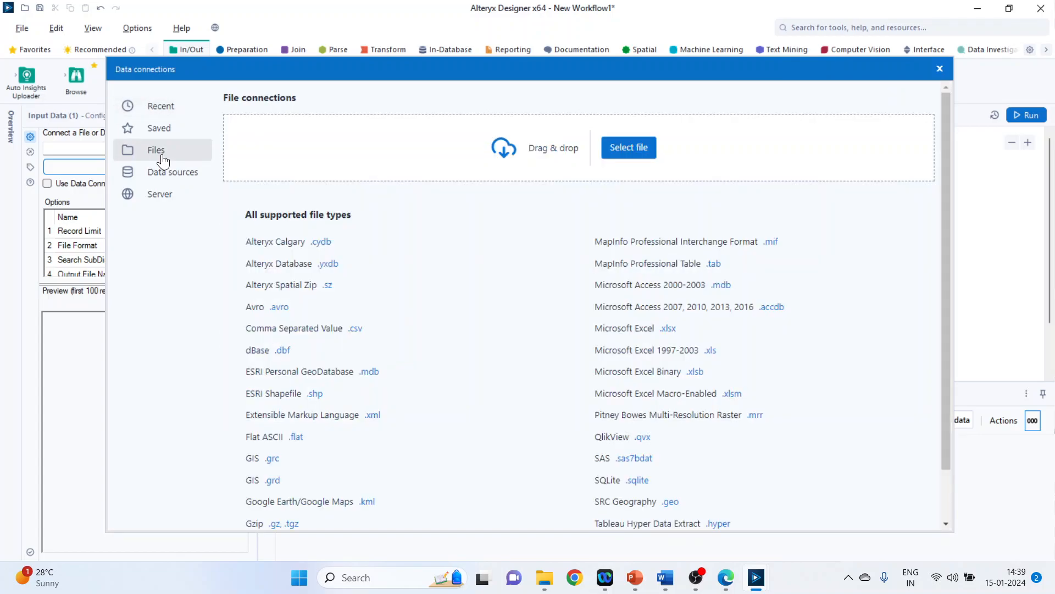
pyautogui.moveTo(513, 168)
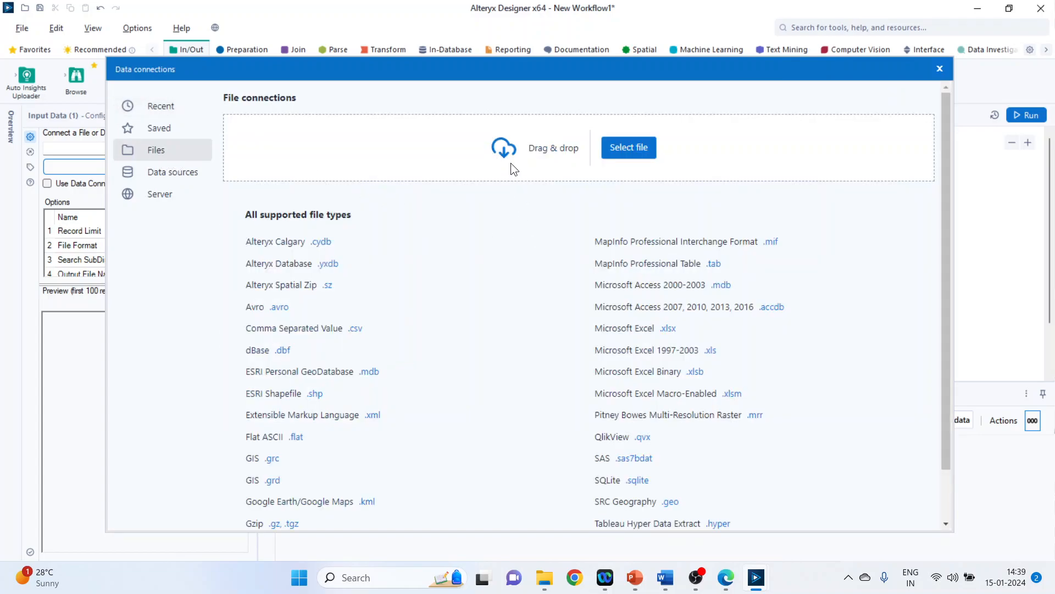
pyautogui.moveTo(622, 156)
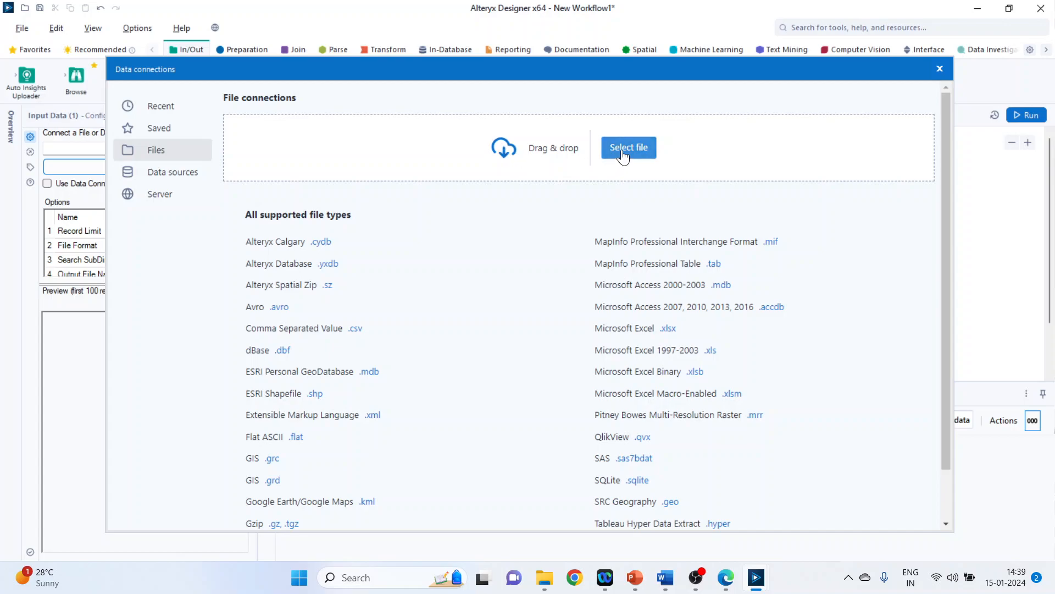
pyautogui.click(628, 148)
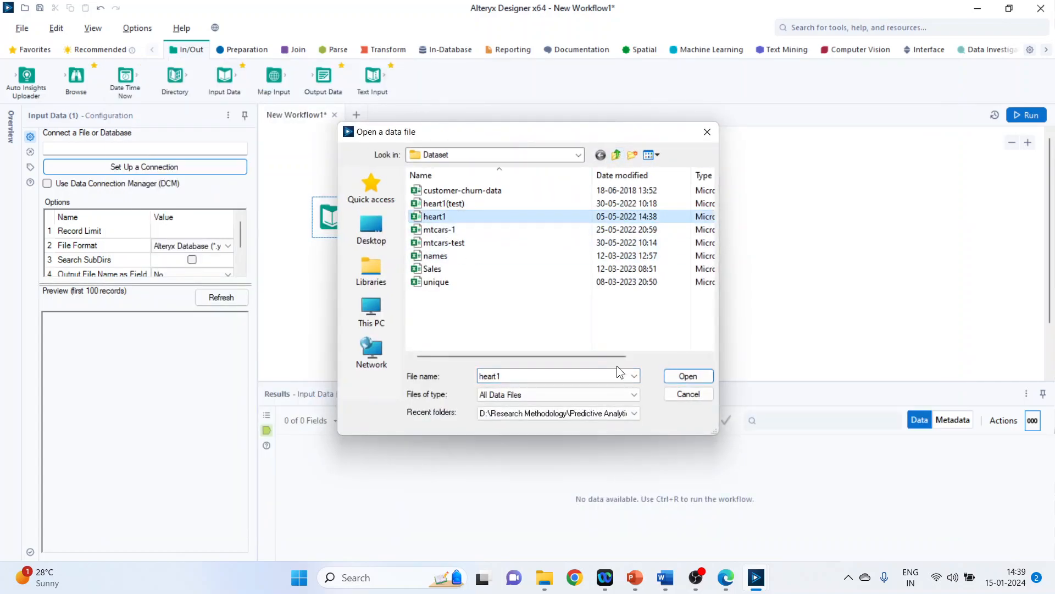
pyautogui.click(689, 376)
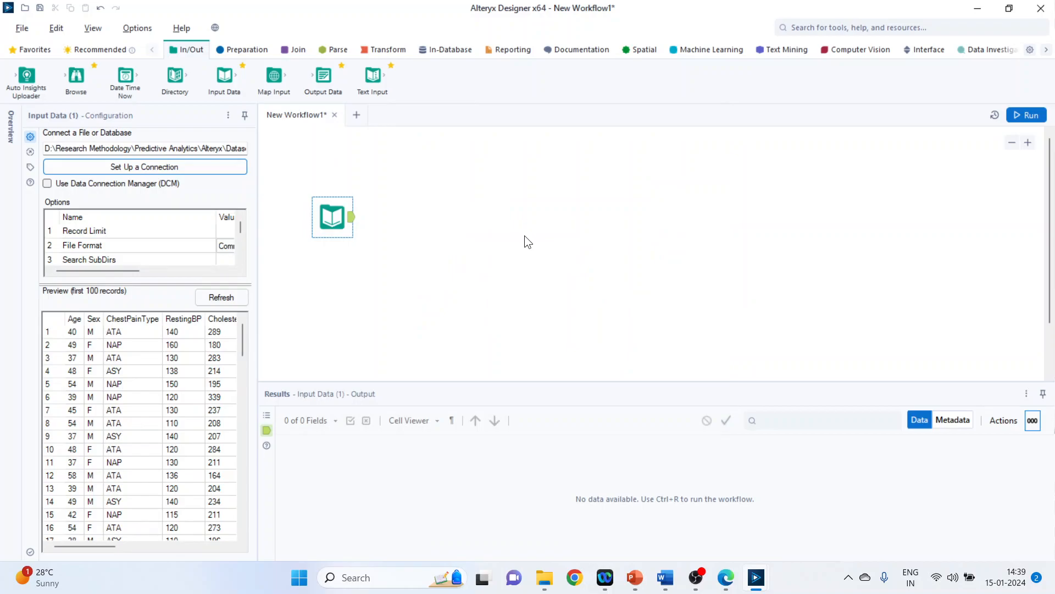
pyautogui.moveTo(295, 200)
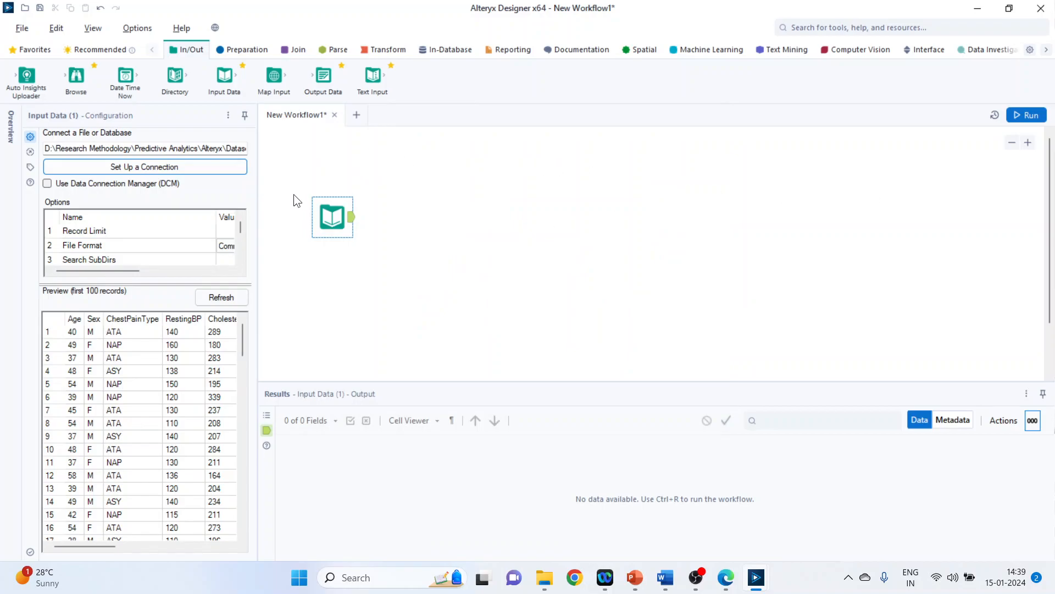
pyautogui.moveTo(344, 191)
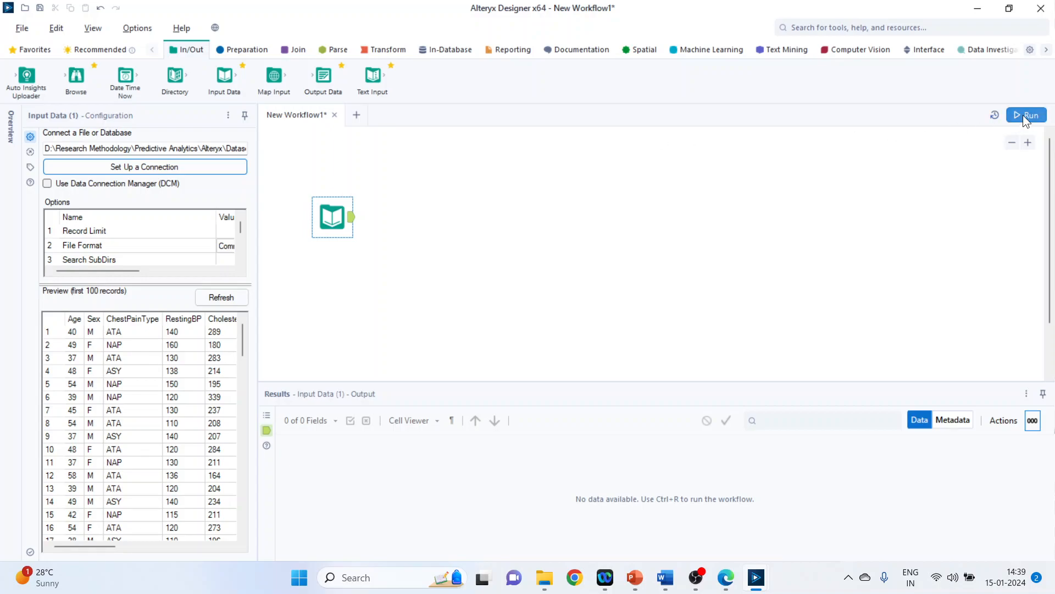
# - Run the workflow to load all 918 heart1.csv records and 12 fields
pyautogui.click(1027, 116)
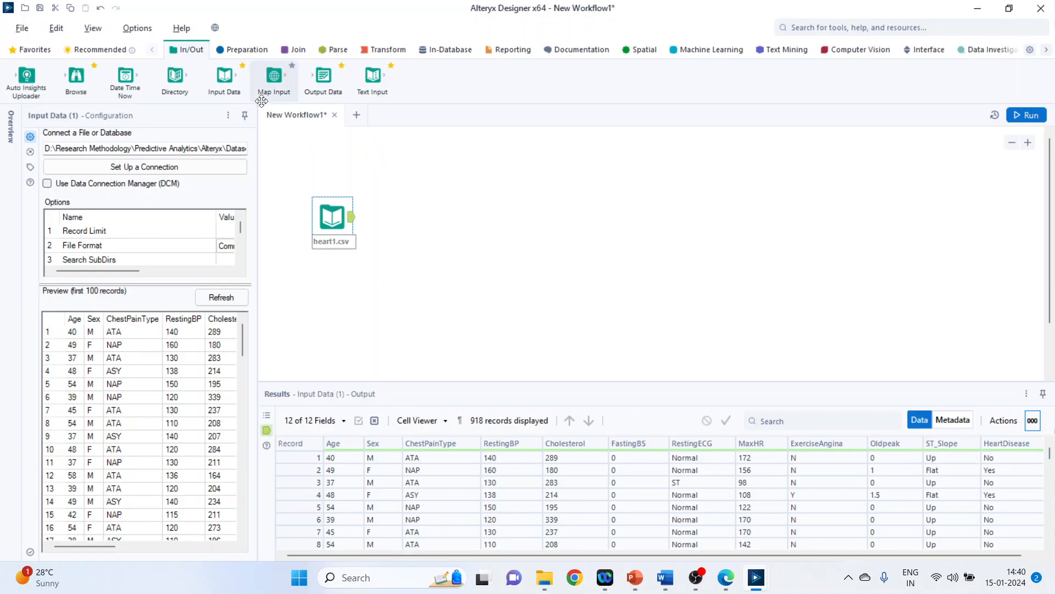
# - Add a Generate Rows tool from Preparation and wire the Input Data output into it
pyautogui.click(246, 50)
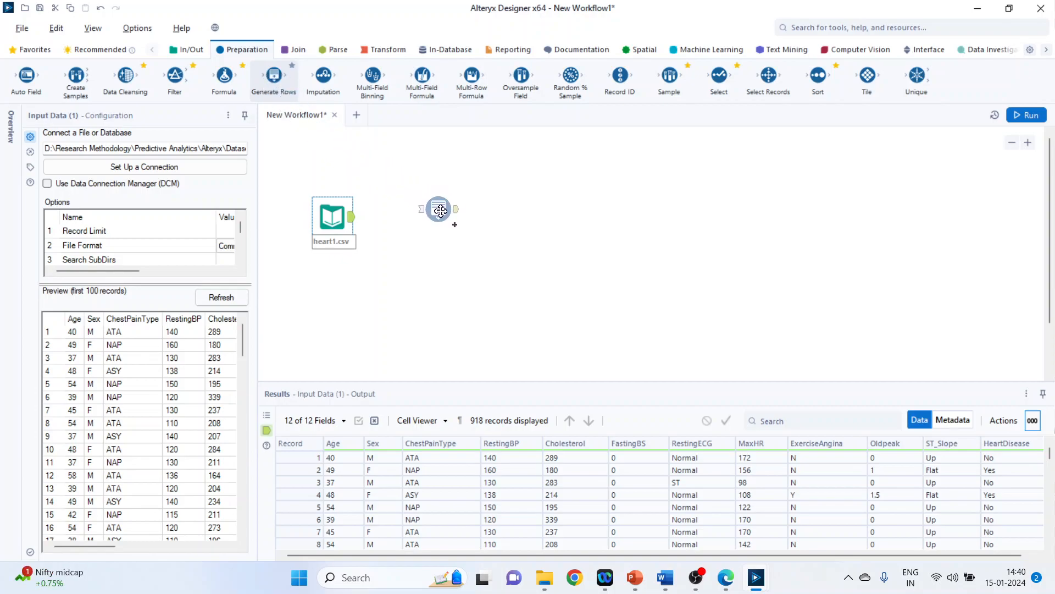
pyautogui.click(438, 210)
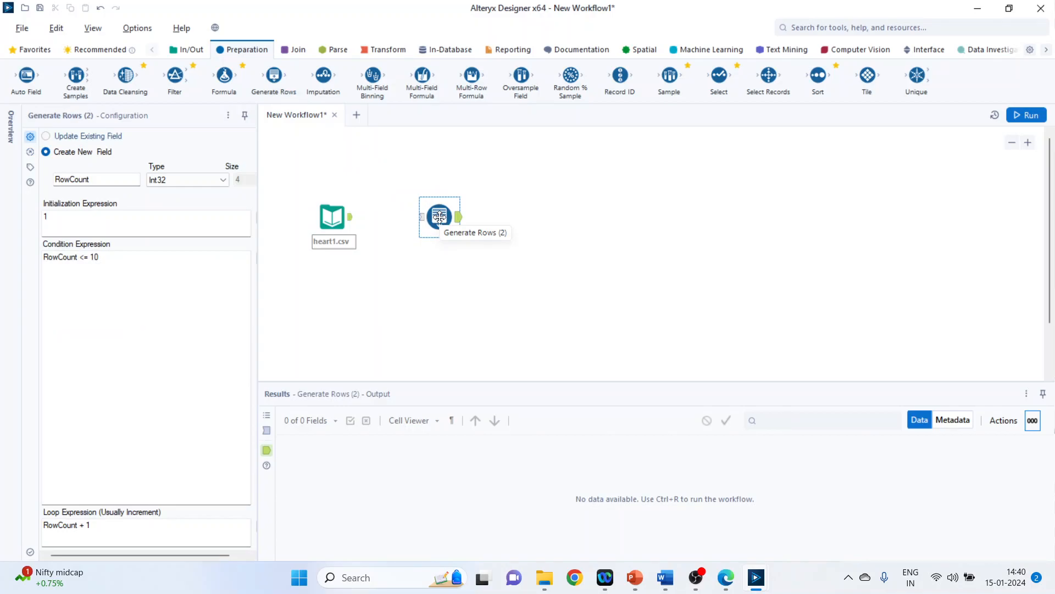
pyautogui.moveTo(349, 218); pyautogui.dragTo(418, 218)
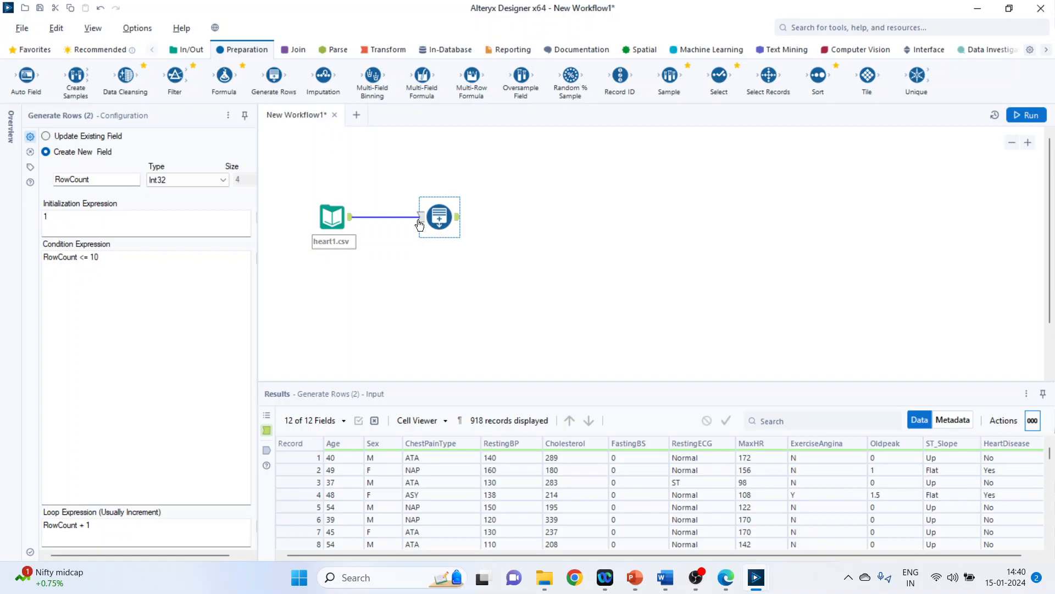
pyautogui.click(55, 215)
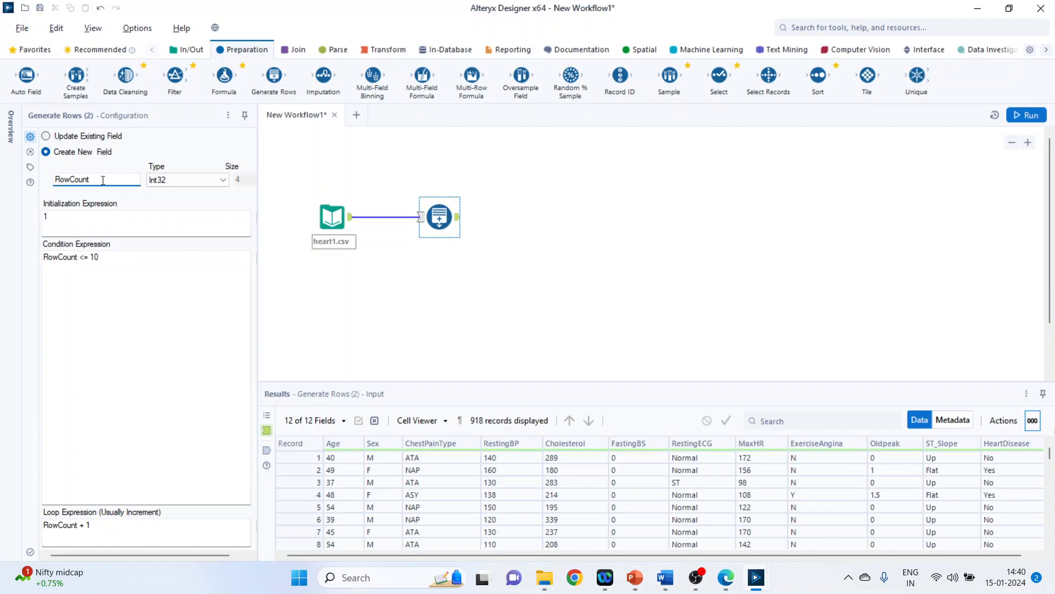
# - Name the generated field Patient, with loop Patient + 1 and condition Patient <= 3
pyautogui.write('P')
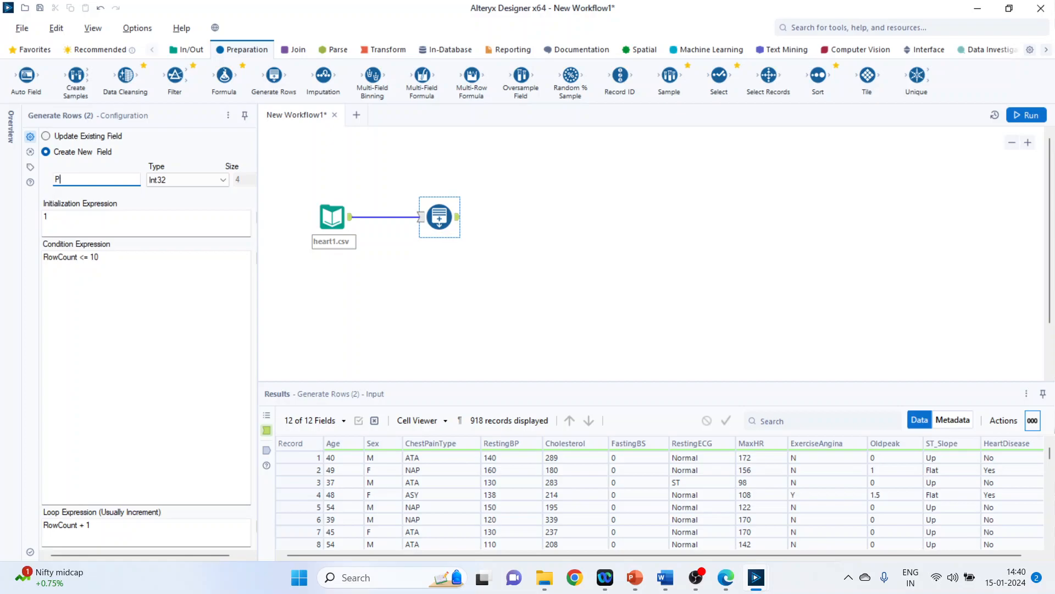
pyautogui.write('at')
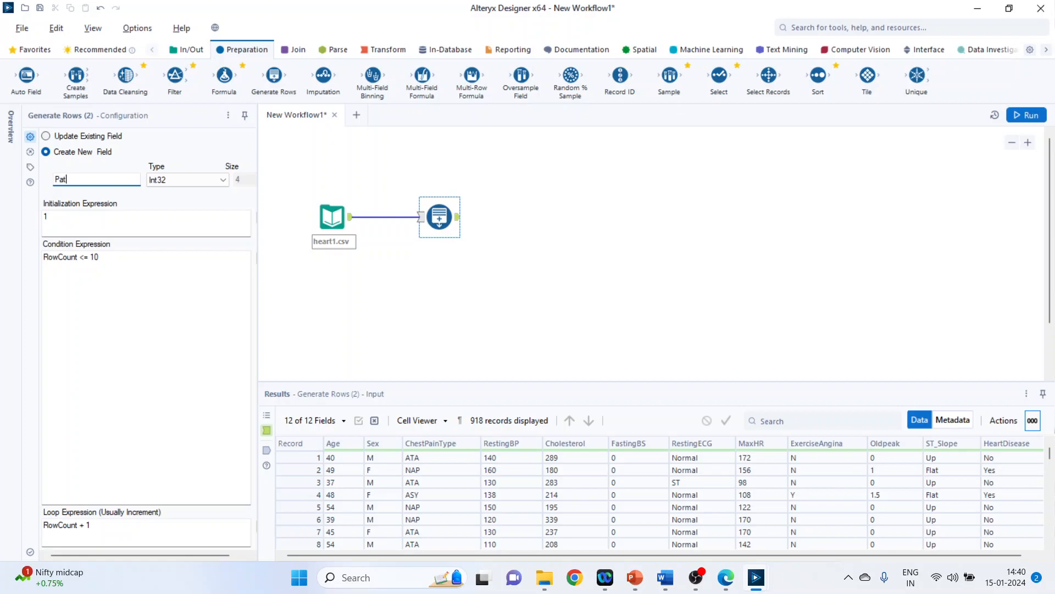
pyautogui.write('ient')
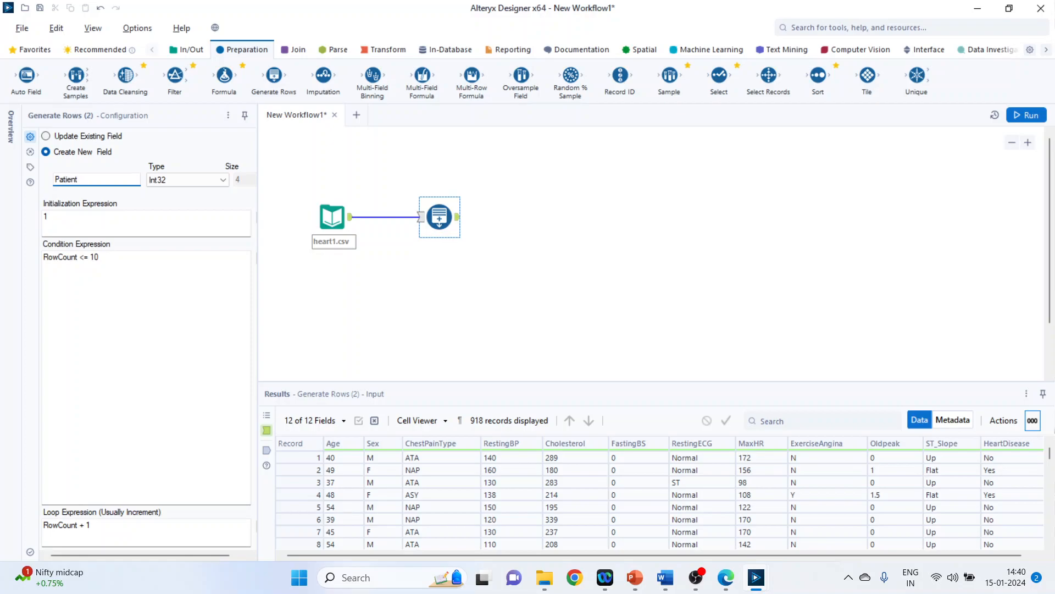
pyautogui.click(55, 218)
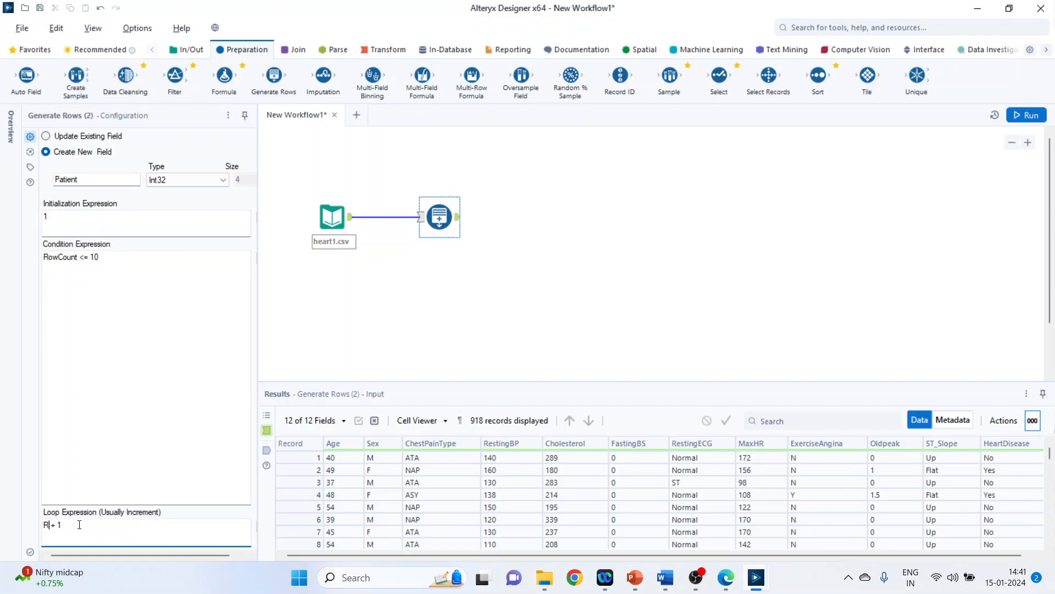
pyautogui.write('Patient')
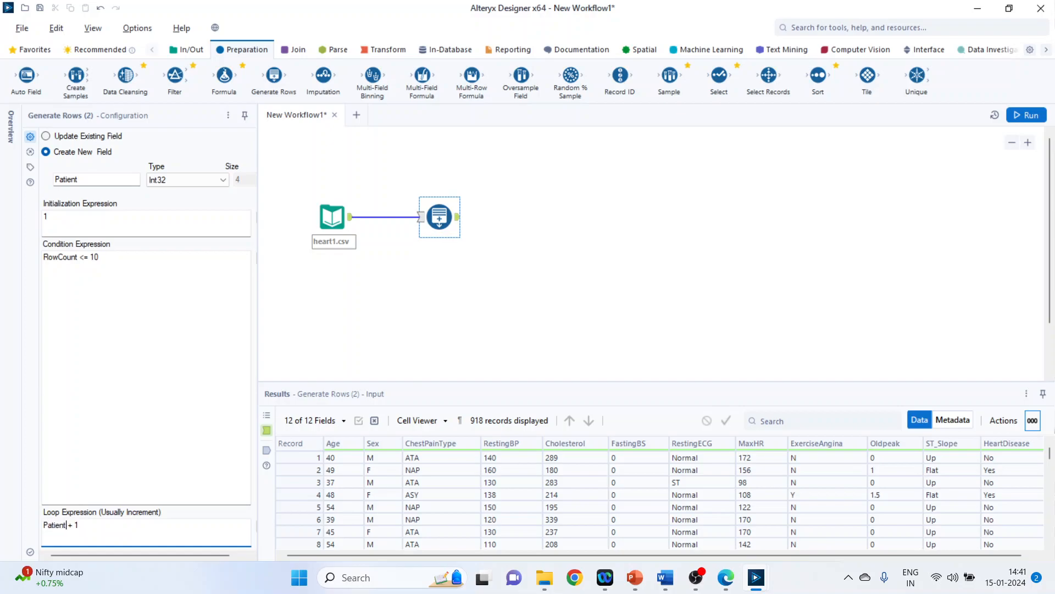
pyautogui.moveTo(90, 358)
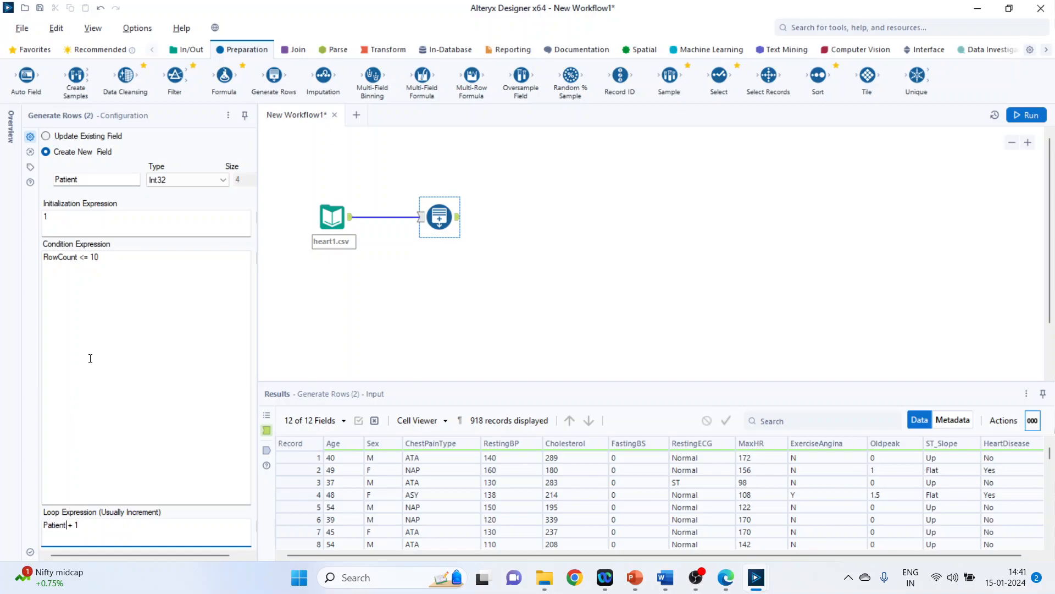
pyautogui.click(102, 257)
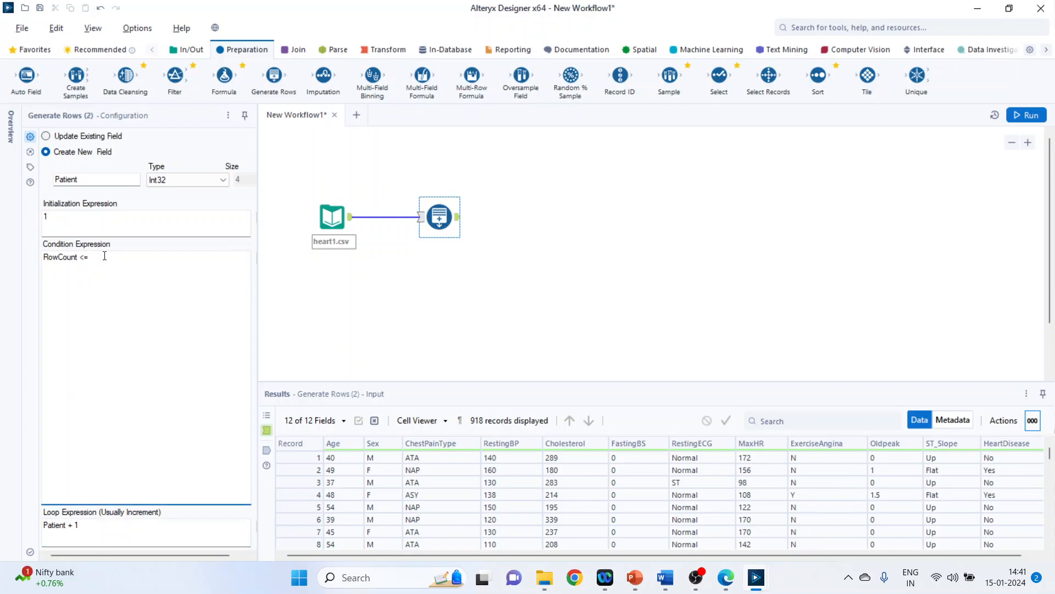
pyautogui.write('3')
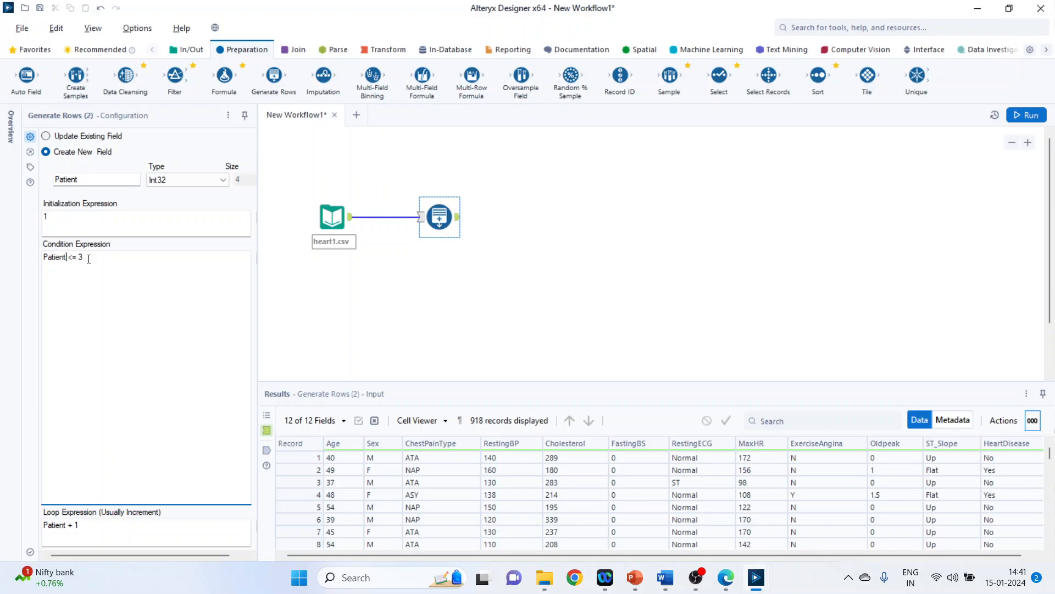
pyautogui.moveTo(465, 234)
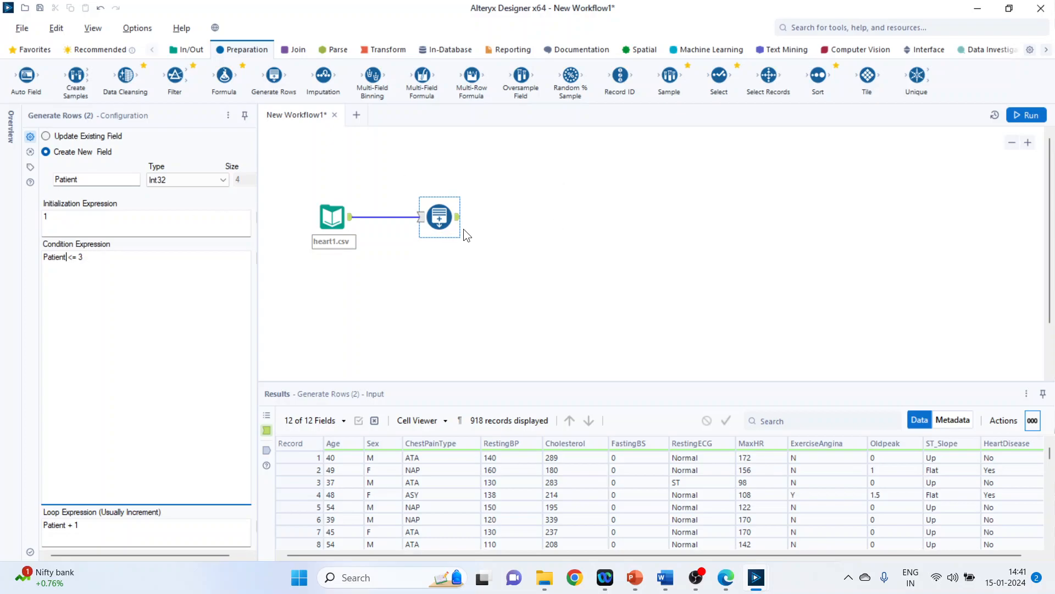
# - Rerun the workflow and view the Generate Rows output of 2,754 records with Patient values
pyautogui.click(1026, 116)
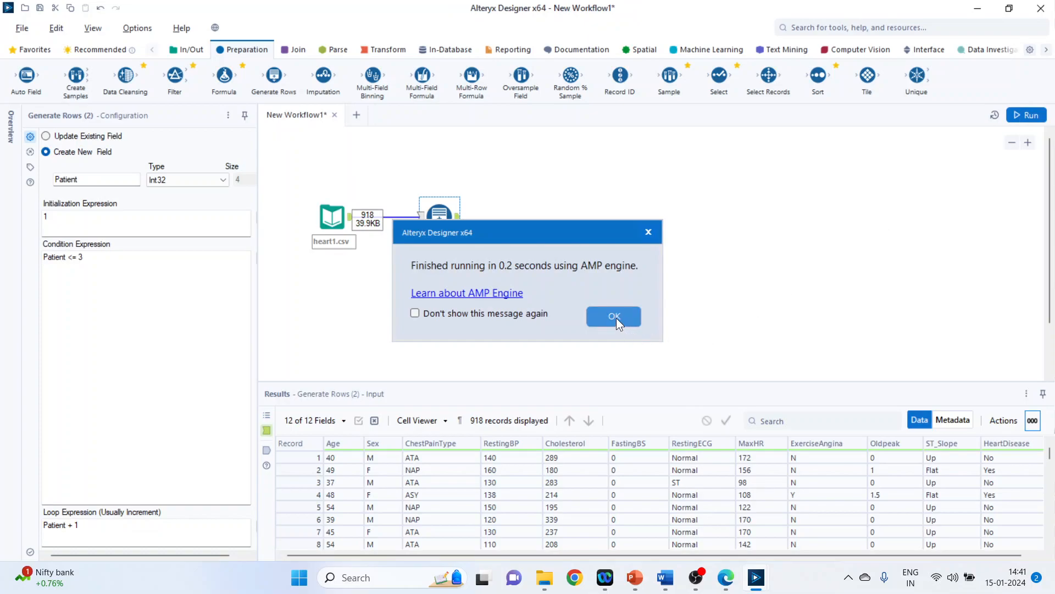
pyautogui.click(614, 317)
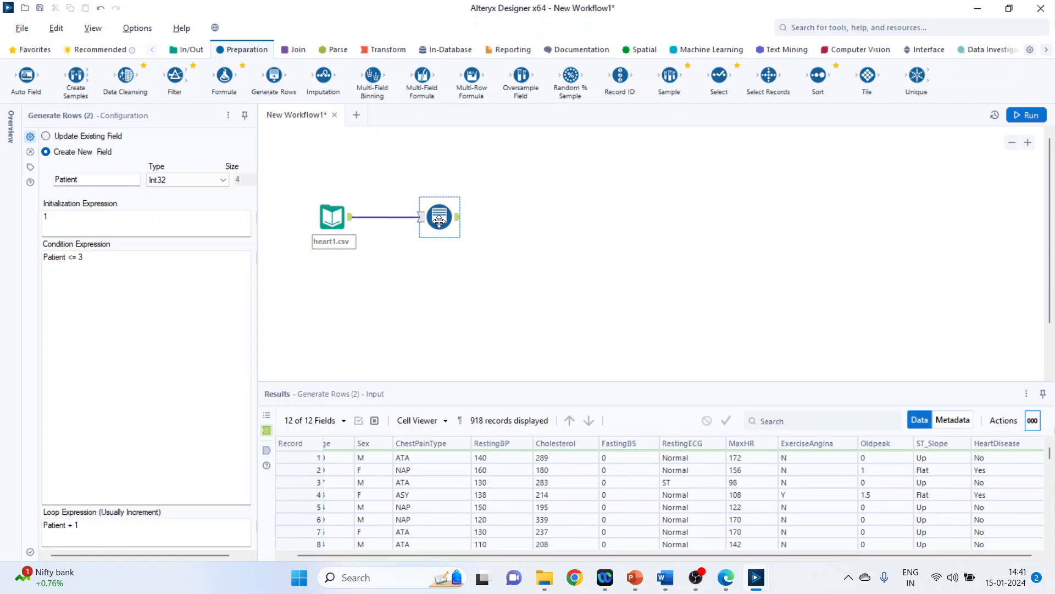
pyautogui.moveTo(457, 218)
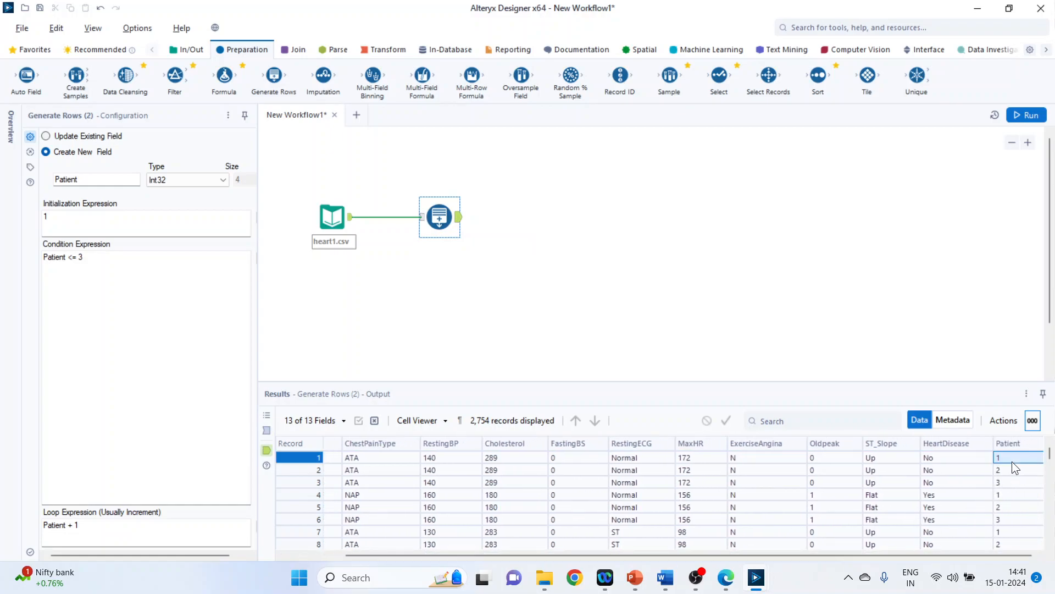
pyautogui.click(1008, 482)
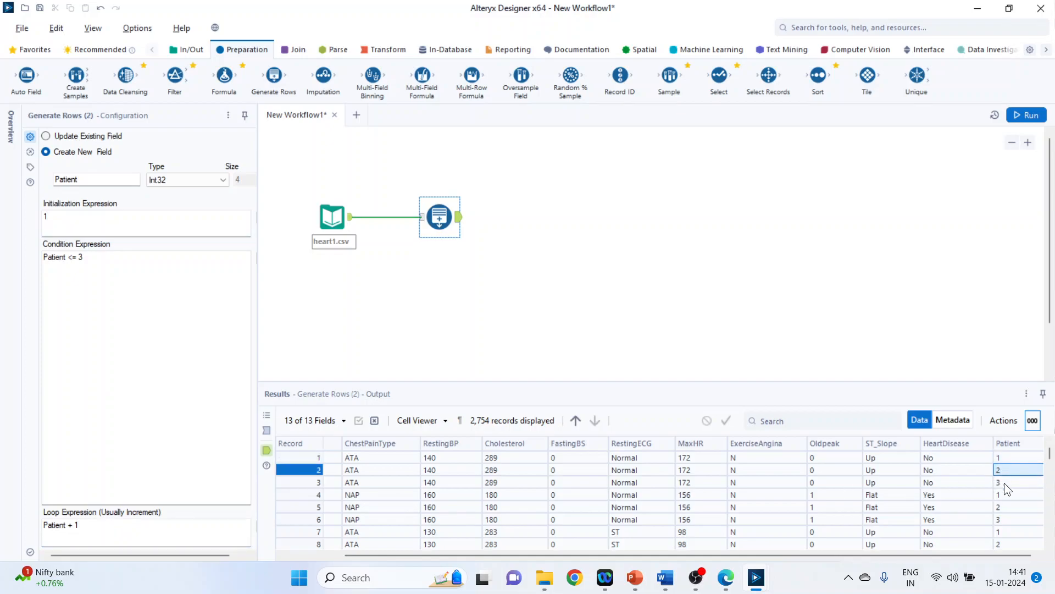
pyautogui.moveTo(404, 360)
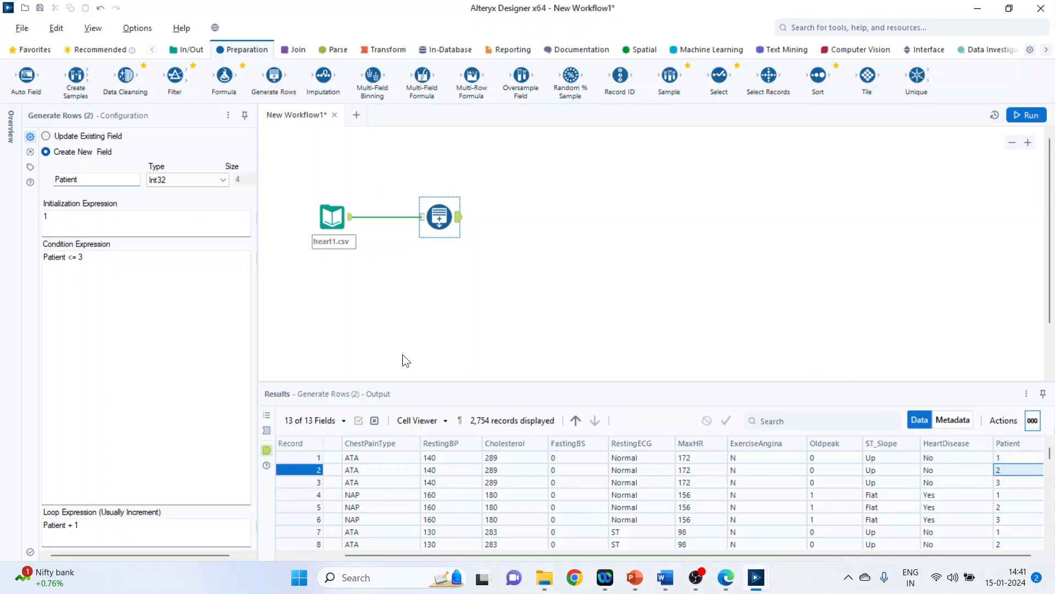